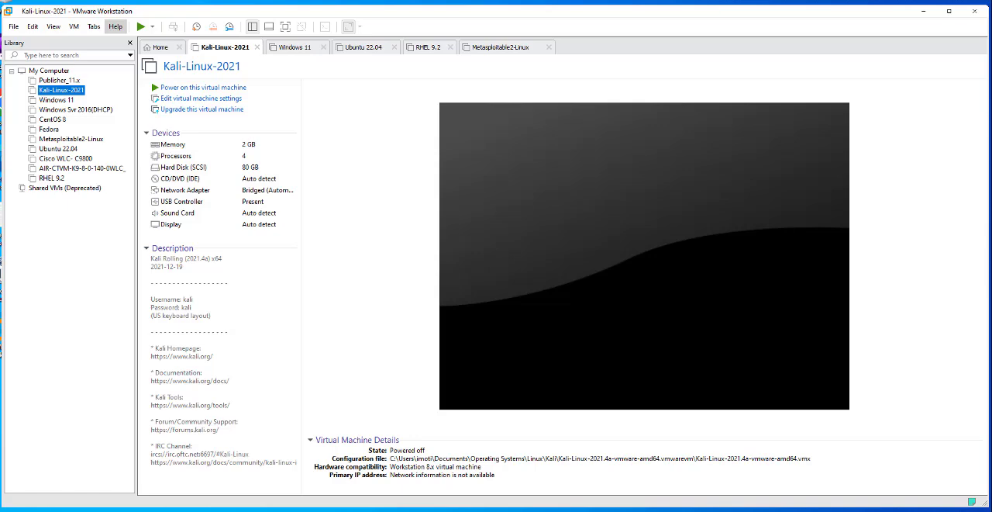
mouse_move(465, 248)
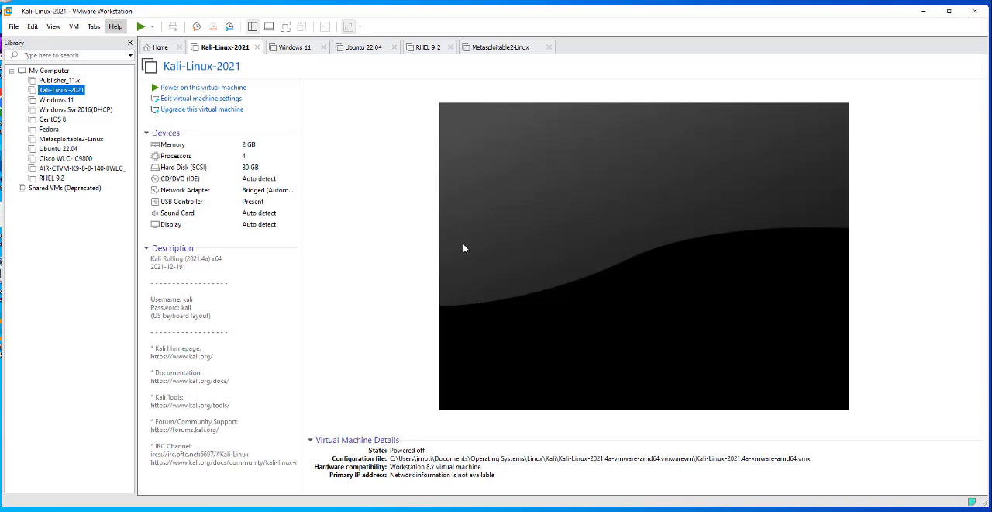
mouse_move(183, 192)
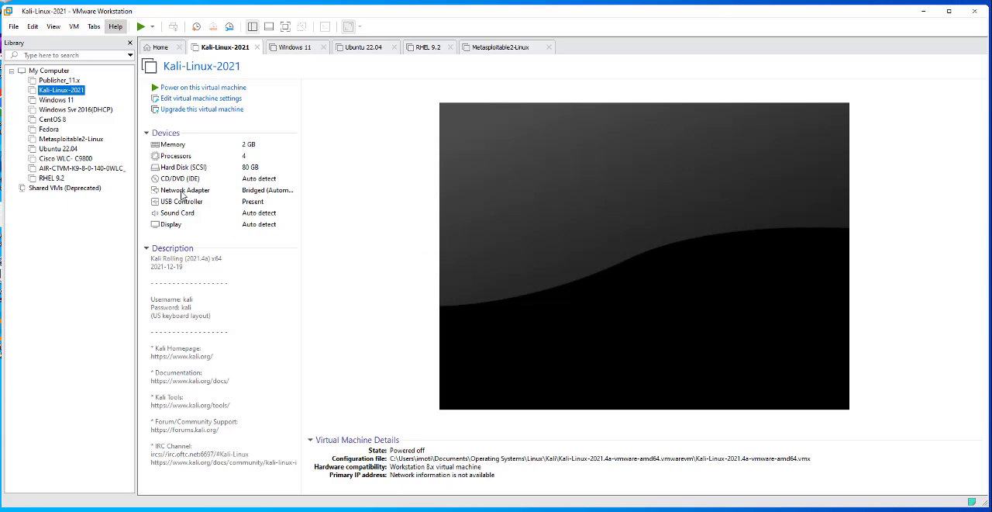
mouse_move(260, 190)
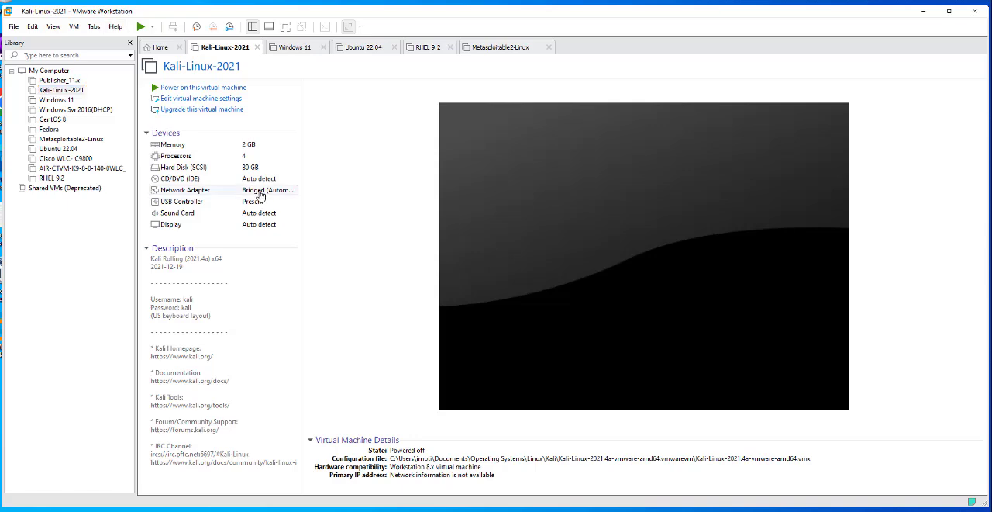
- Review the VM's network adapter connection options in Virtual Machine Settings and close without changes
left_click(202, 99)
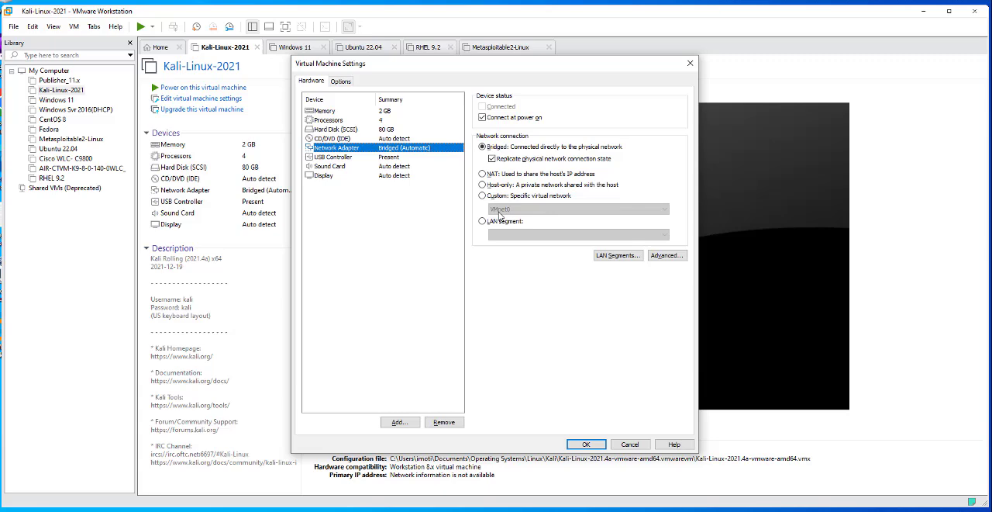
left_click(482, 145)
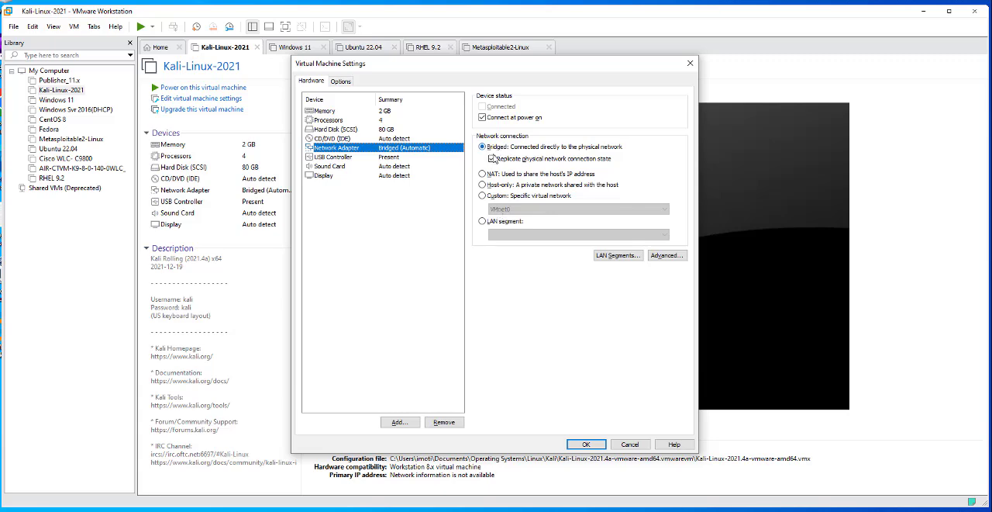
left_click(490, 158)
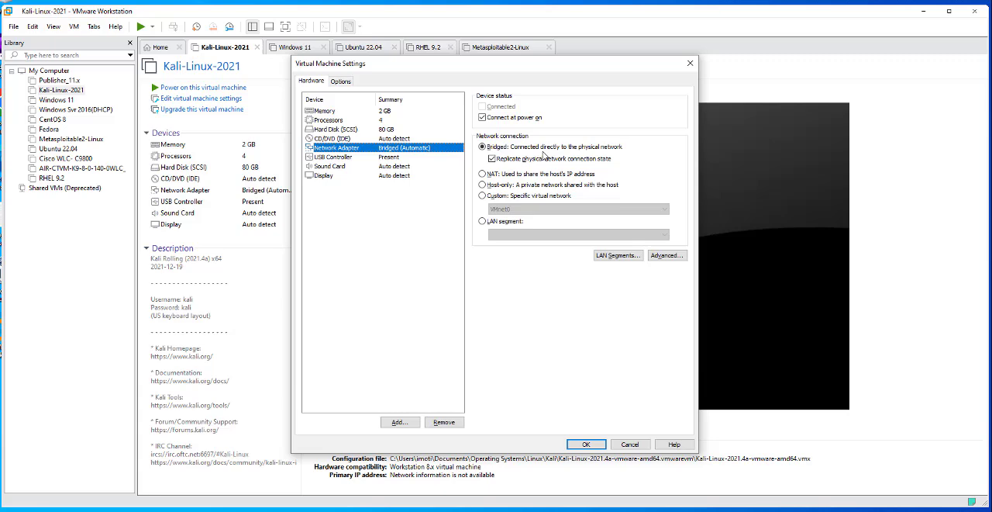
mouse_move(452, 171)
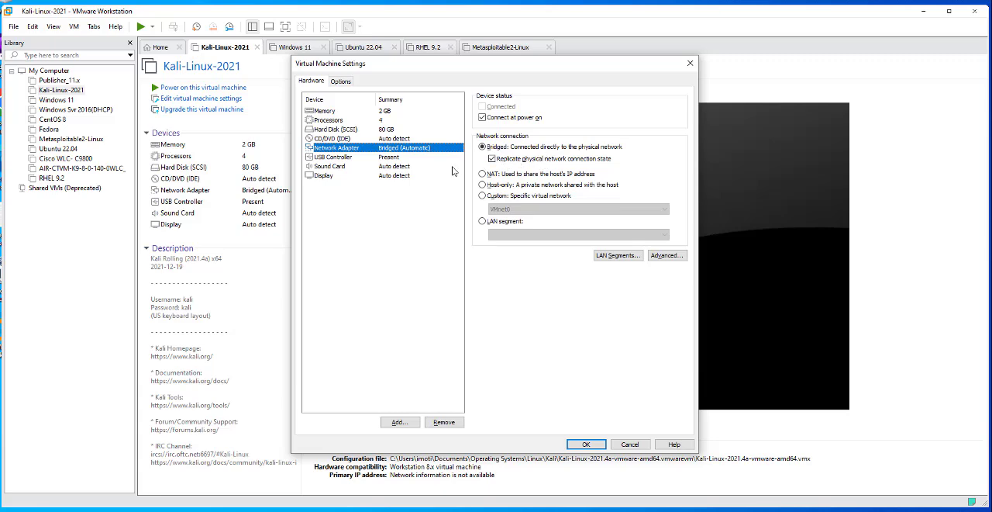
mouse_move(368, 147)
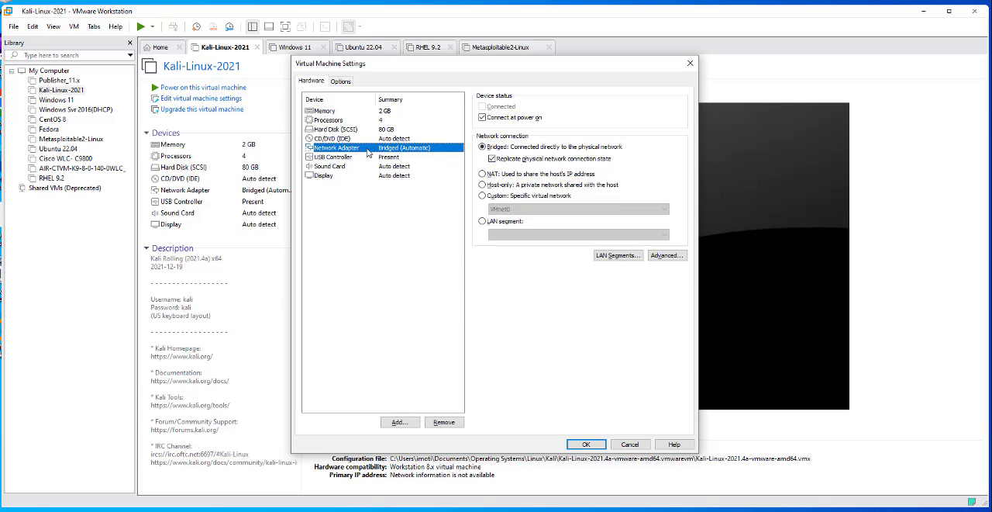
mouse_move(424, 148)
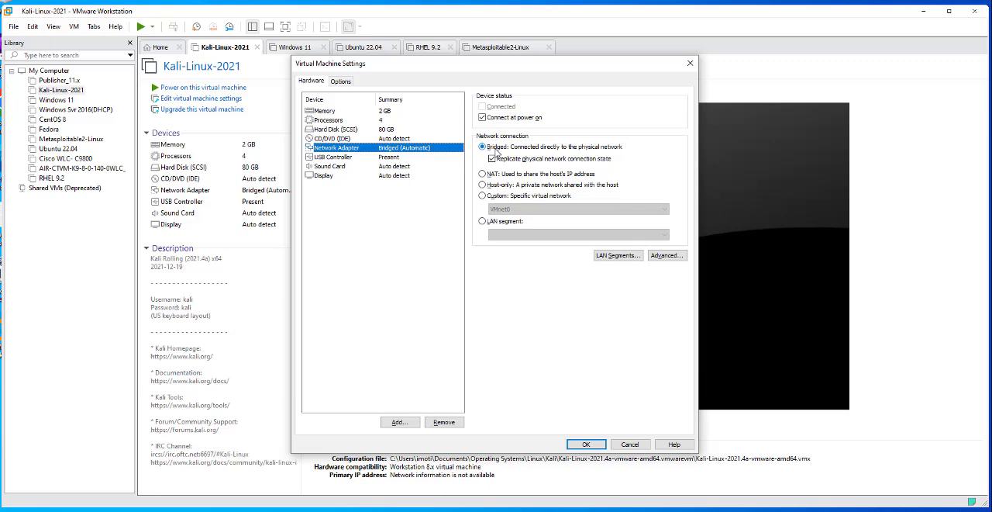
mouse_move(498, 152)
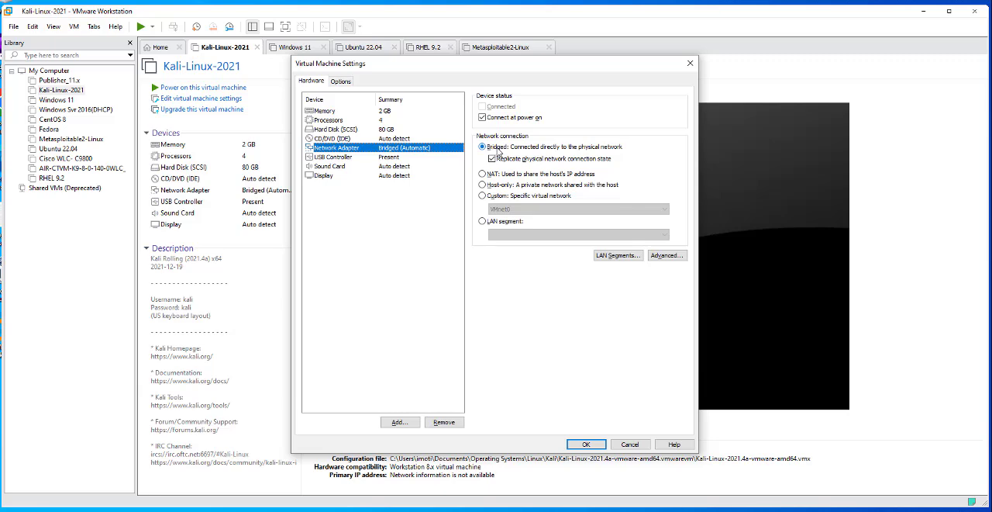
left_click(493, 158)
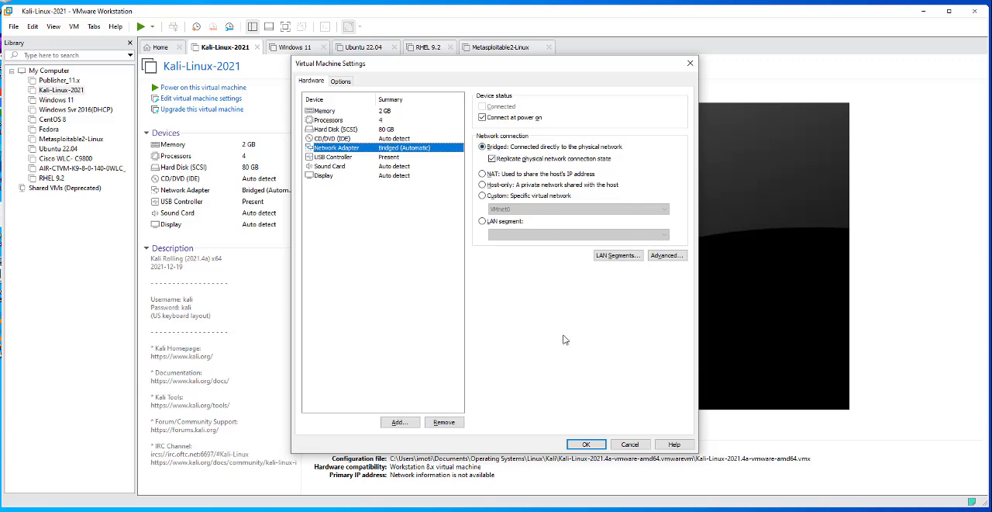
mouse_move(555, 329)
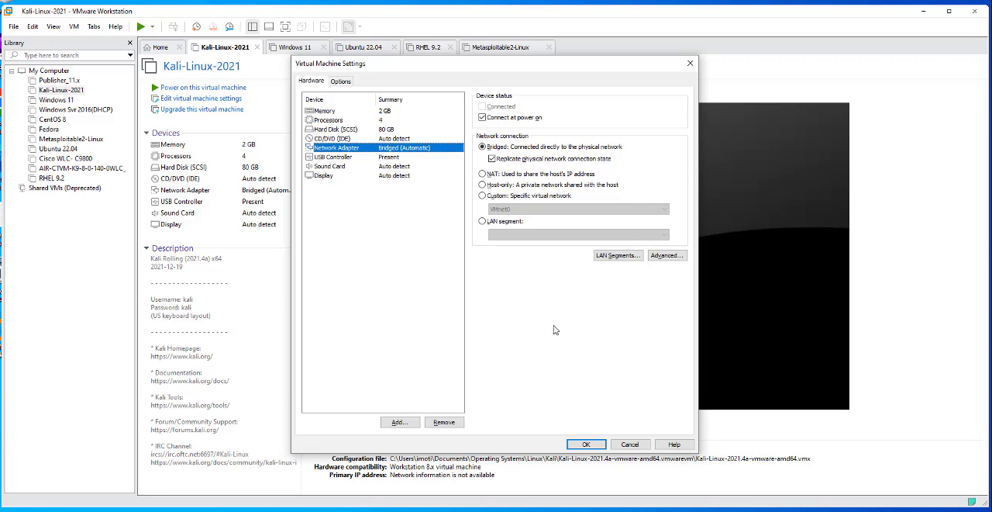
mouse_move(663, 83)
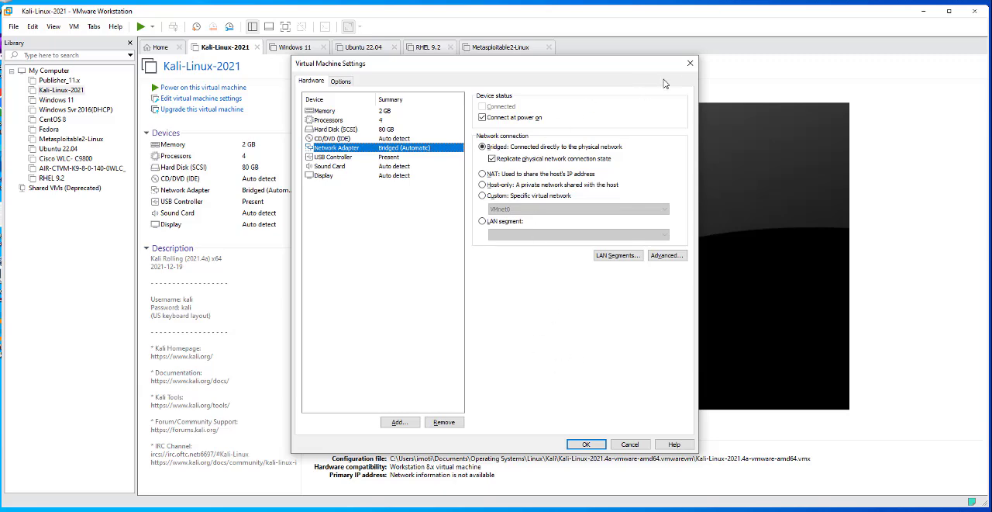
left_click(586, 443)
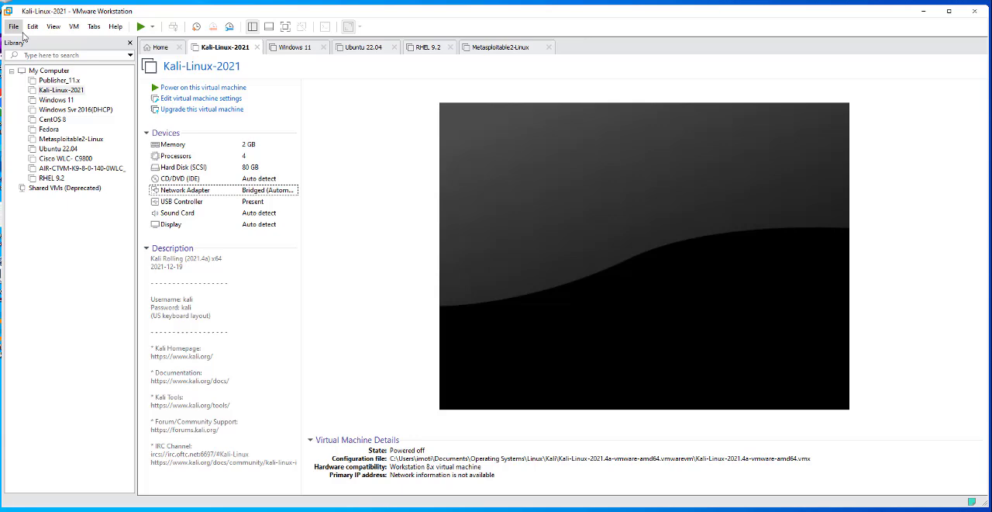
mouse_move(52, 25)
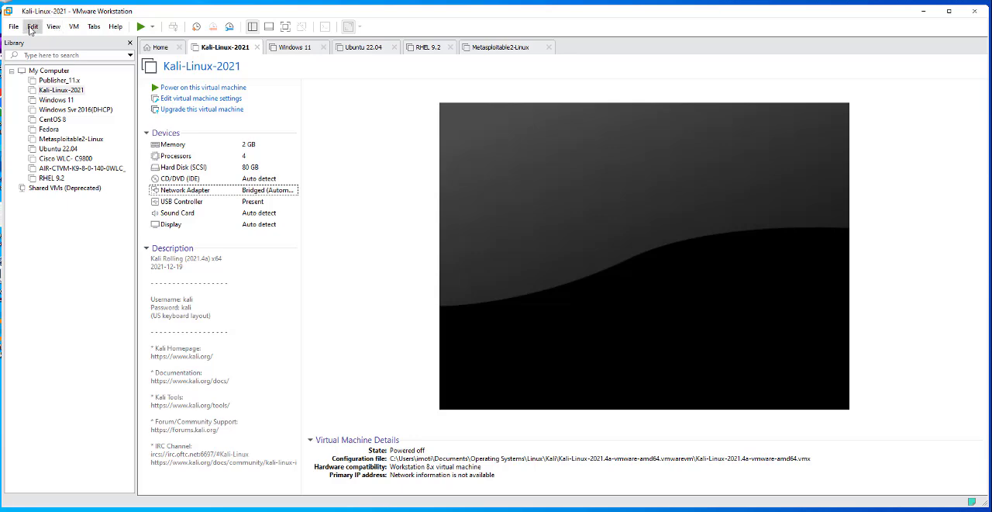
- Launch the Virtual Network Editor from the Edit menu, listing VMnet1 host-only and VMnet8 NAT
left_click(33, 25)
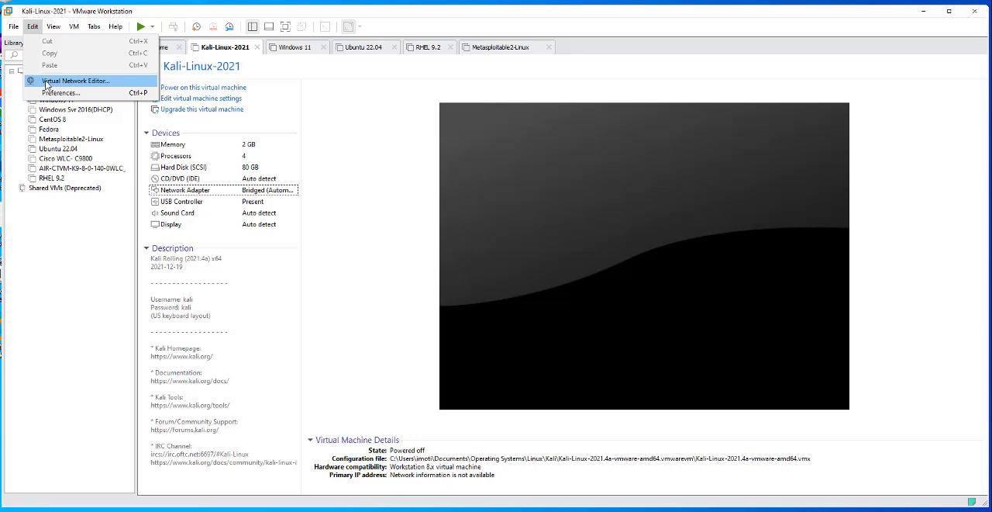
left_click(74, 80)
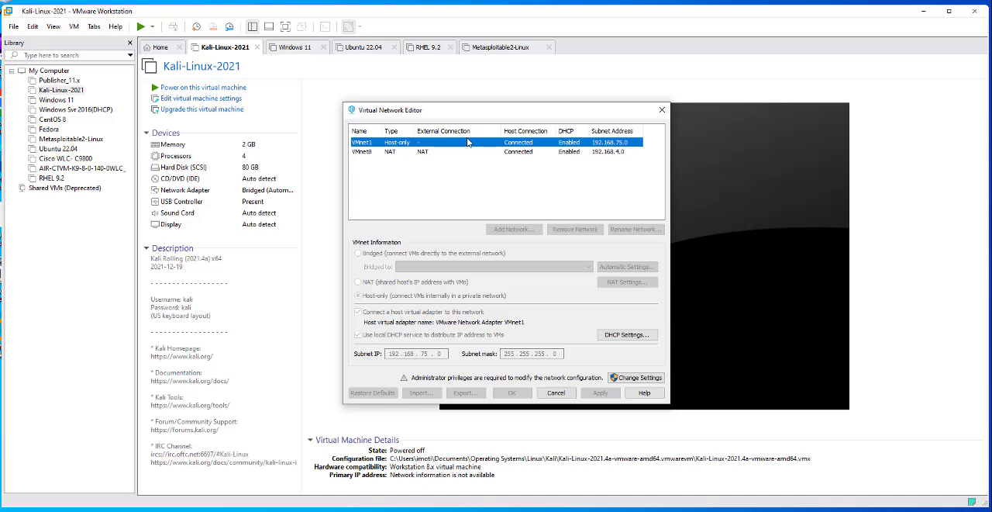
mouse_move(468, 143)
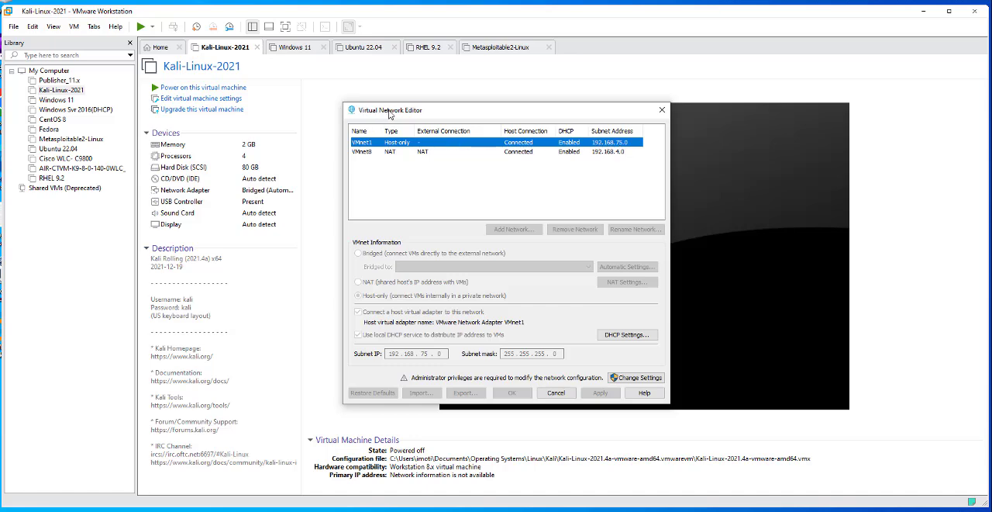
mouse_move(394, 117)
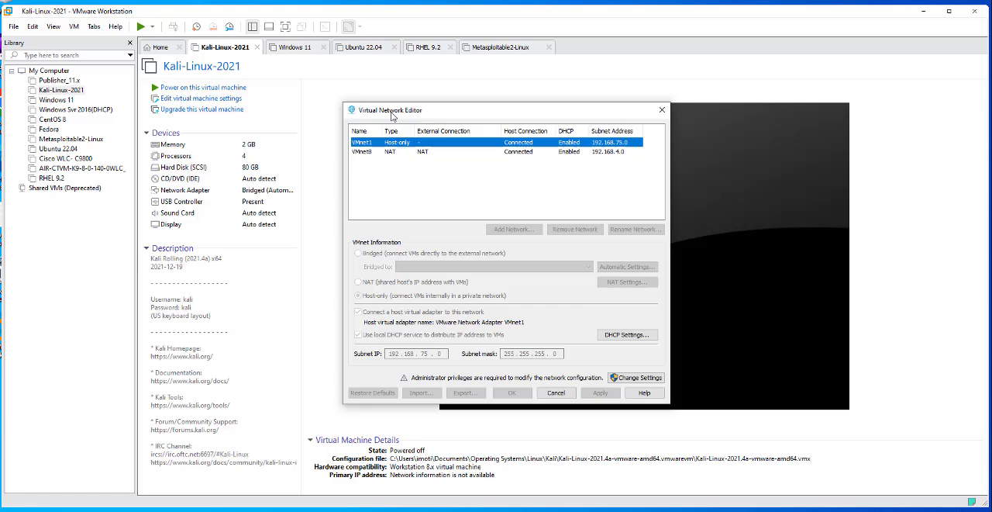
mouse_move(574, 323)
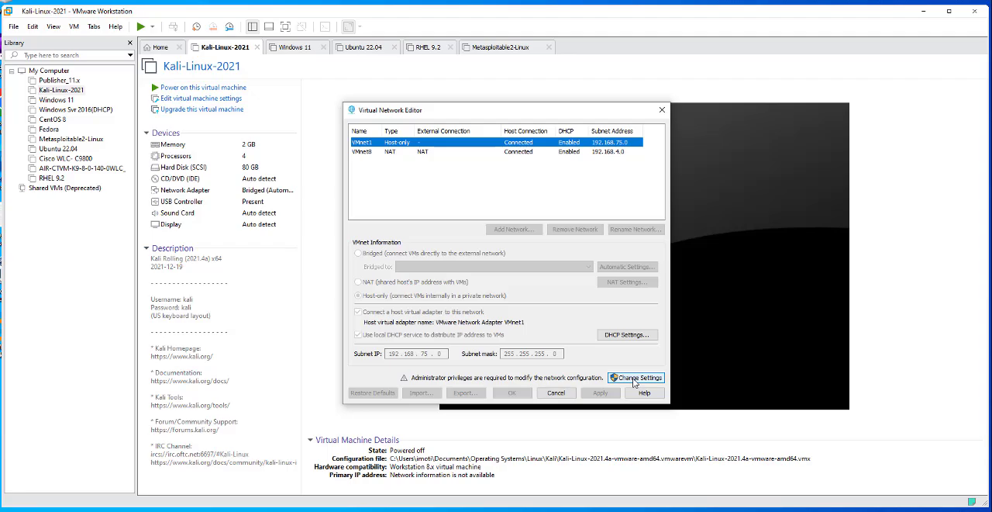
- Request administrator rights via Change Settings to edit the virtual networks
left_click(636, 378)
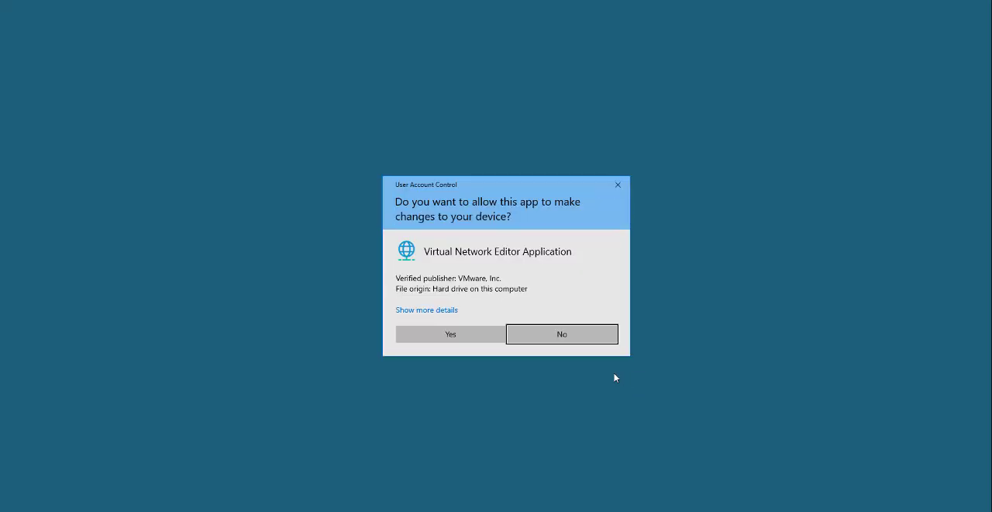
- Grant the Virtual Network Editor permission in User Account Control, revealing bridged VMnet0
left_click(450, 333)
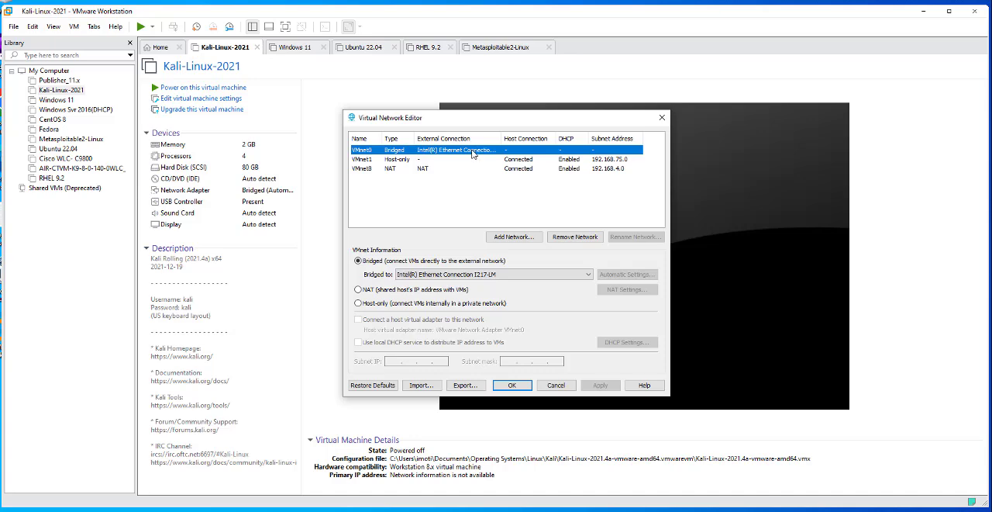
mouse_move(484, 152)
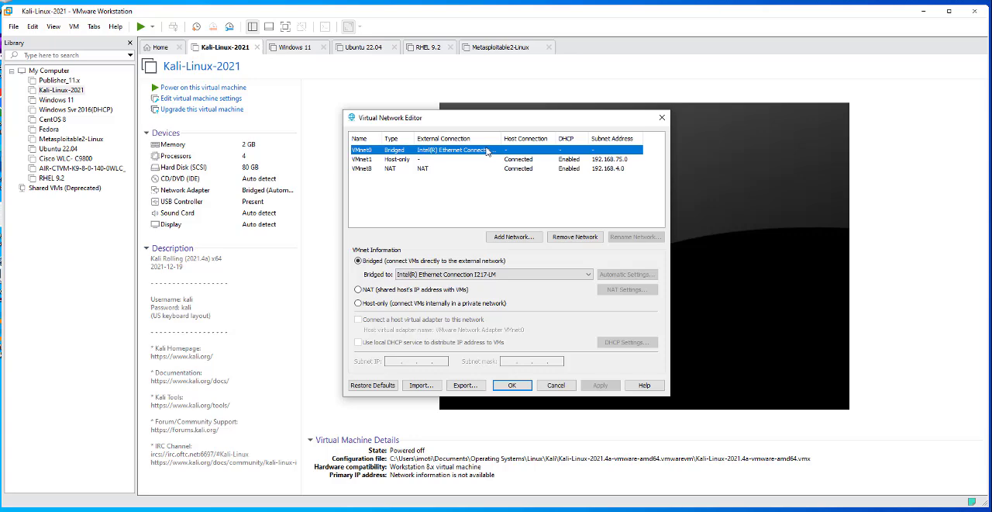
mouse_move(482, 148)
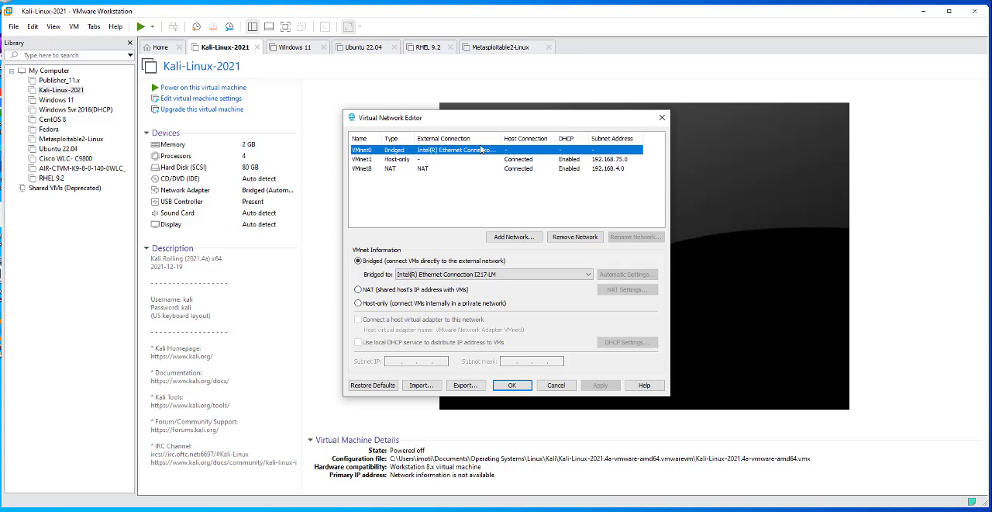
mouse_move(459, 155)
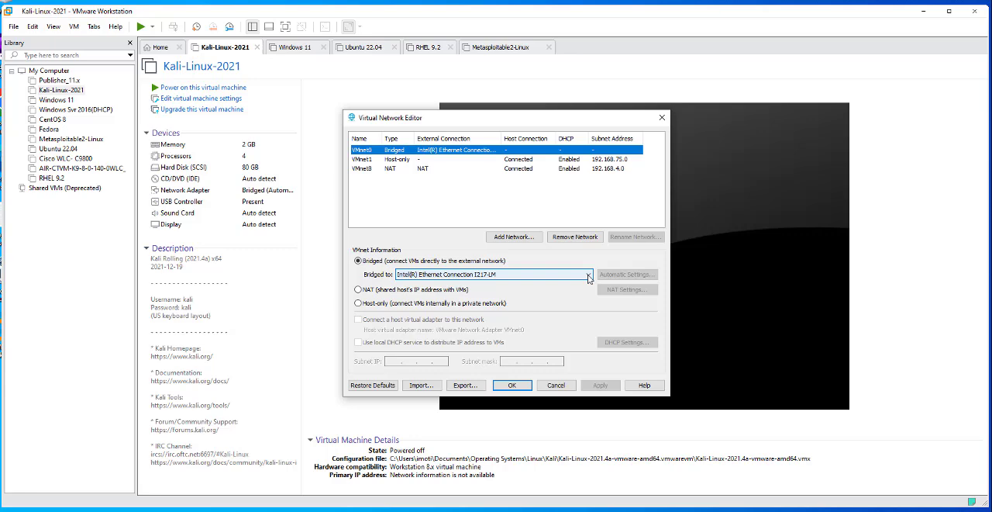
- Show VMnet0's bridge targets: Intel Ethernet, VirtualBox Host-Only and Private Internet Access adapters
left_click(587, 274)
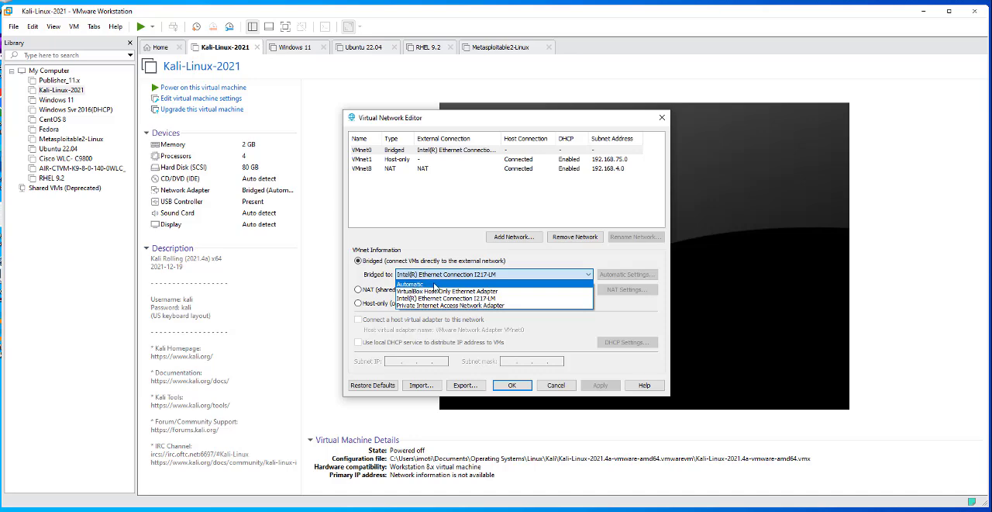
mouse_move(448, 291)
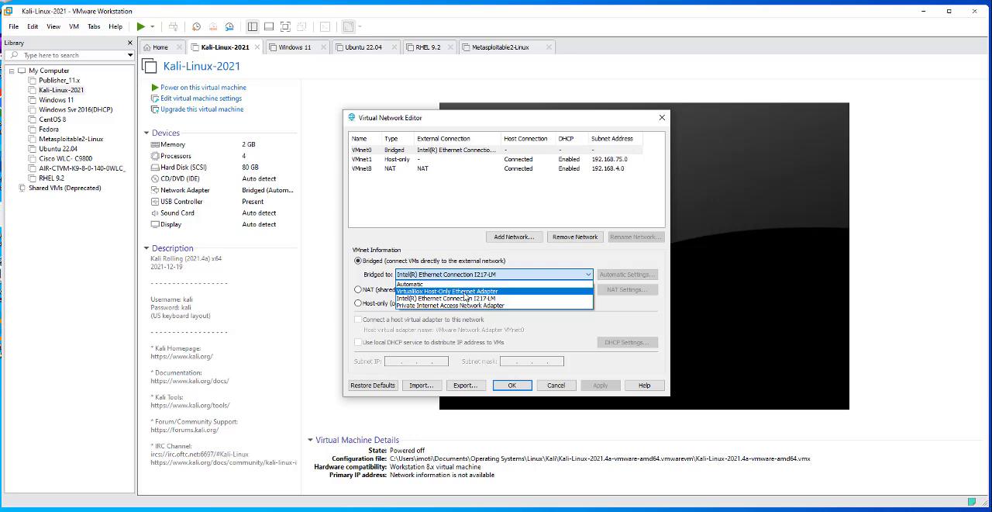
mouse_move(450, 298)
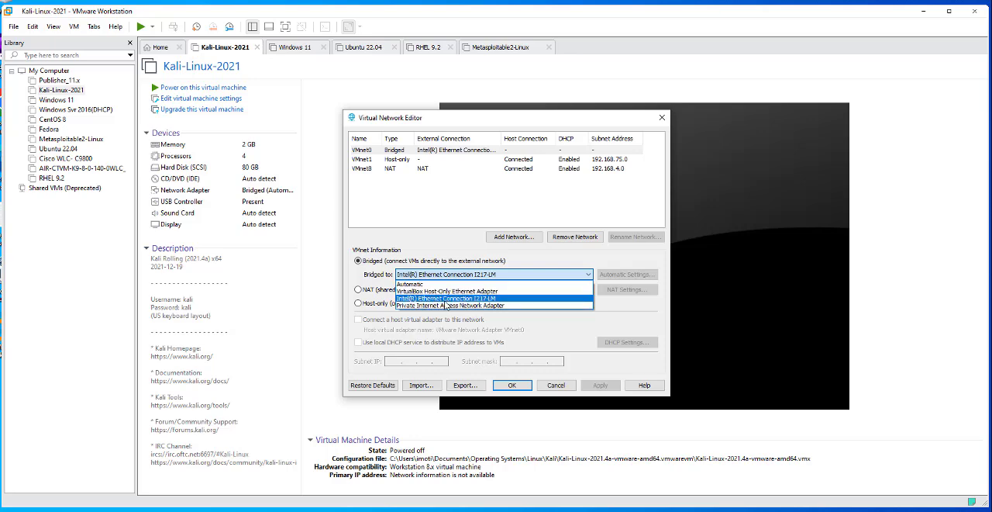
mouse_move(450, 291)
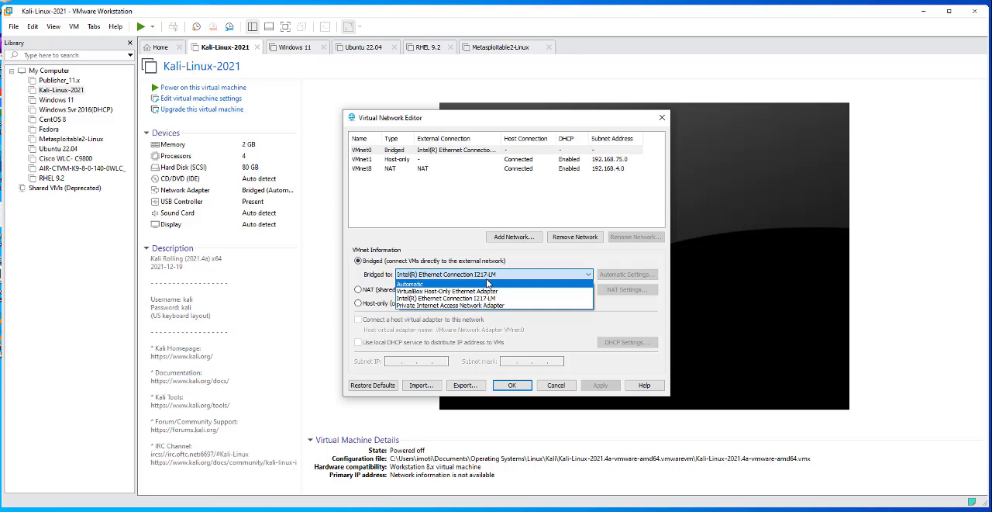
mouse_move(475, 298)
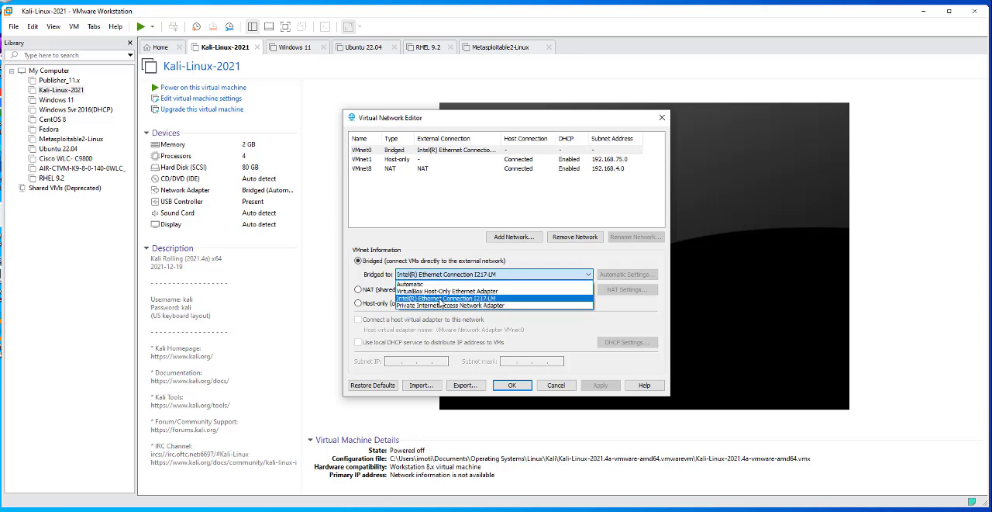
mouse_move(409, 284)
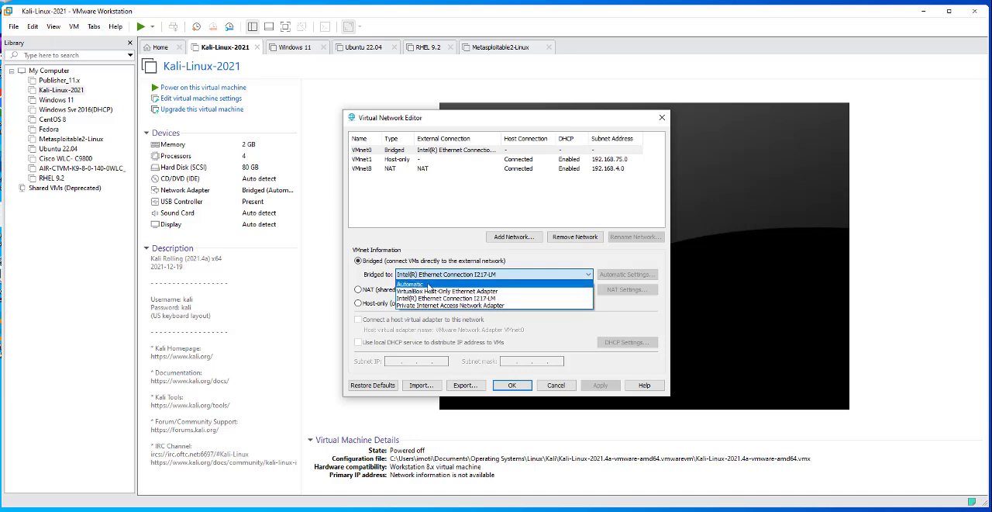
mouse_move(446, 298)
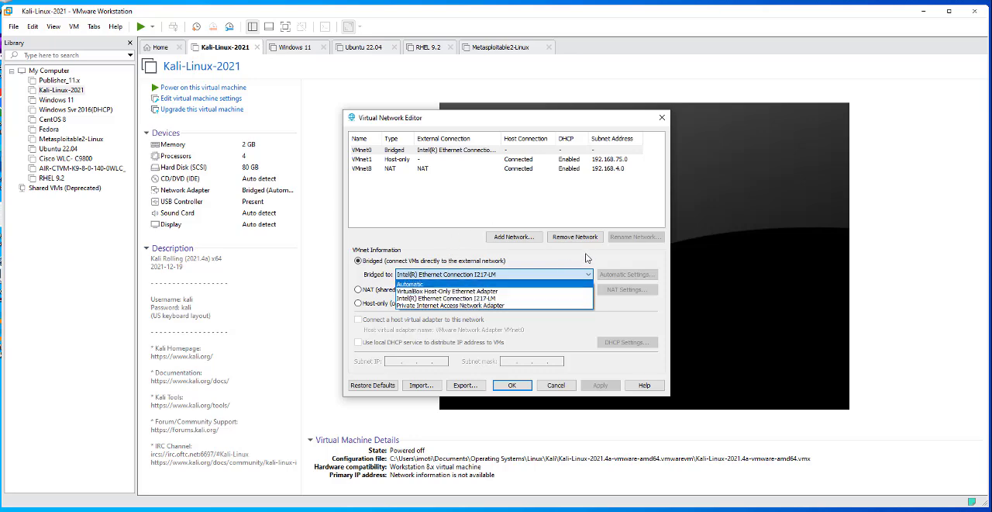
- Bridge VMnet0 to the Intel(R) Ethernet Connection I217-LM adapter and apply the changes
left_click(411, 282)
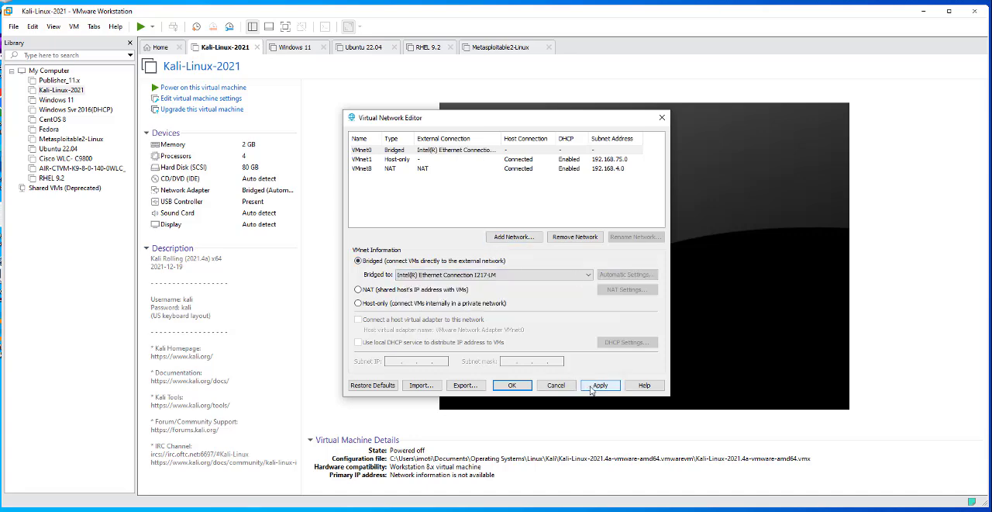
left_click(600, 384)
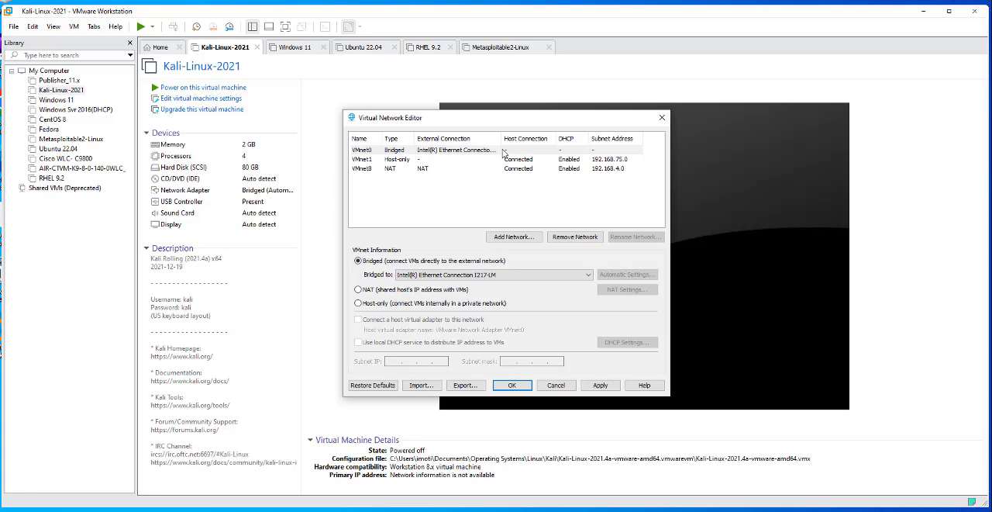
mouse_move(500, 214)
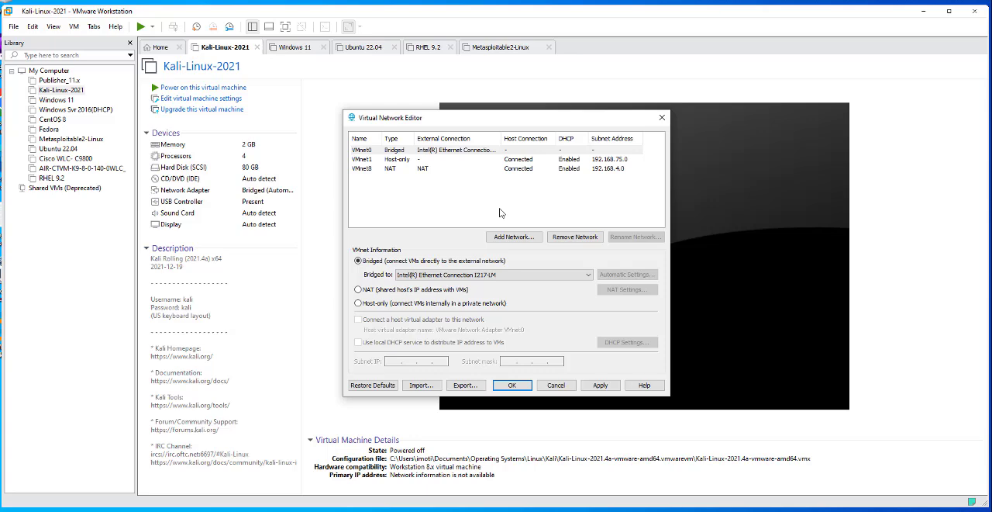
mouse_move(543, 316)
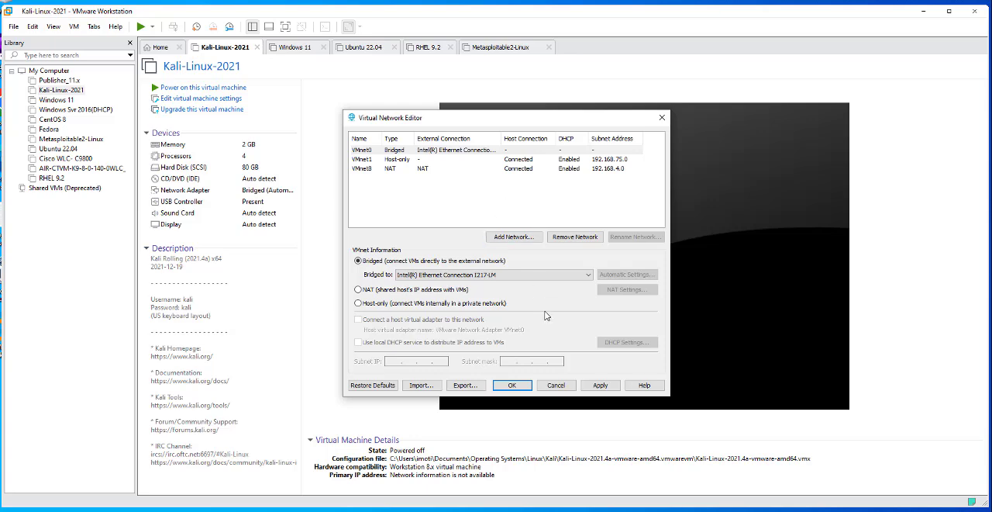
mouse_move(540, 363)
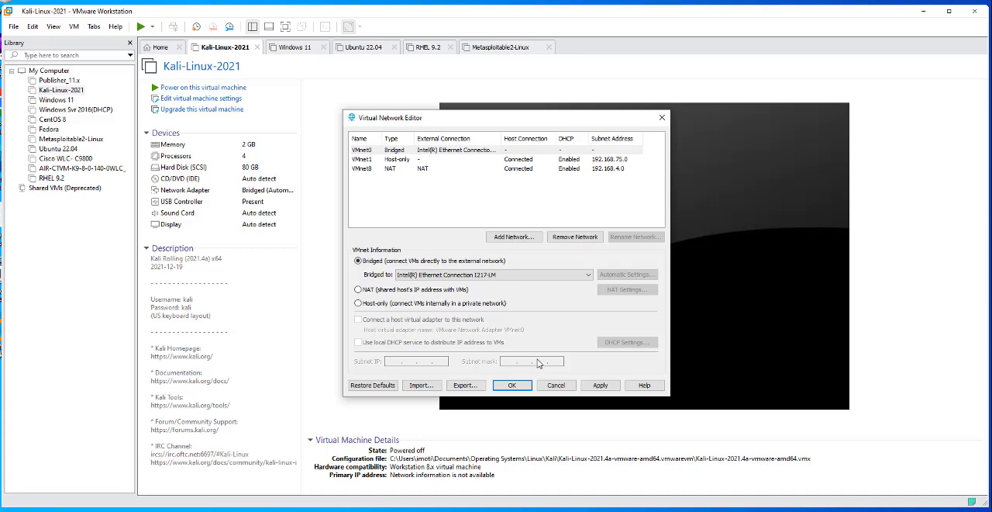
mouse_move(623, 232)
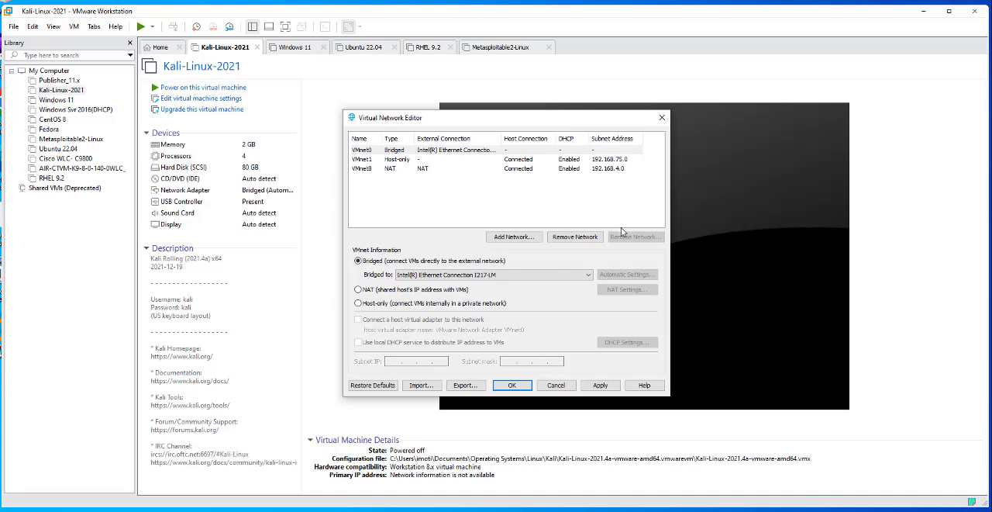
mouse_move(623, 236)
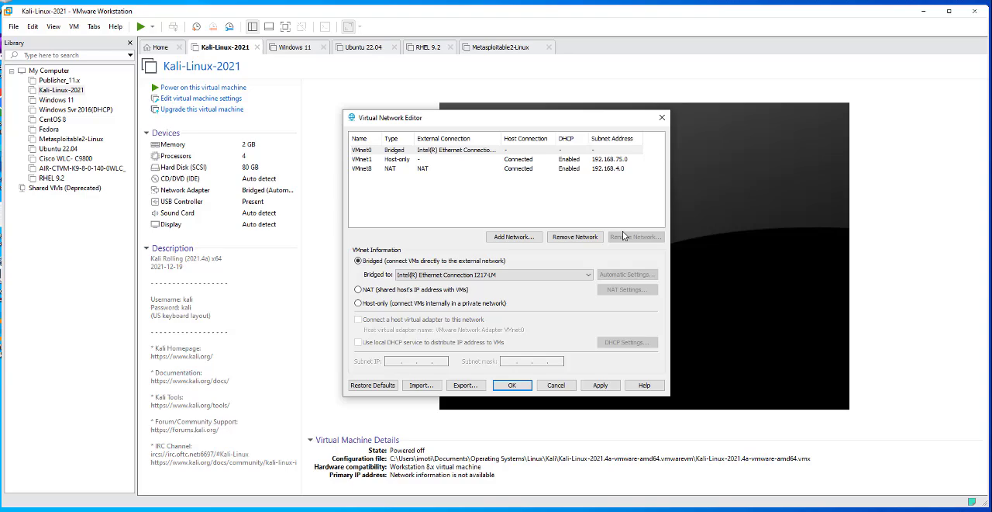